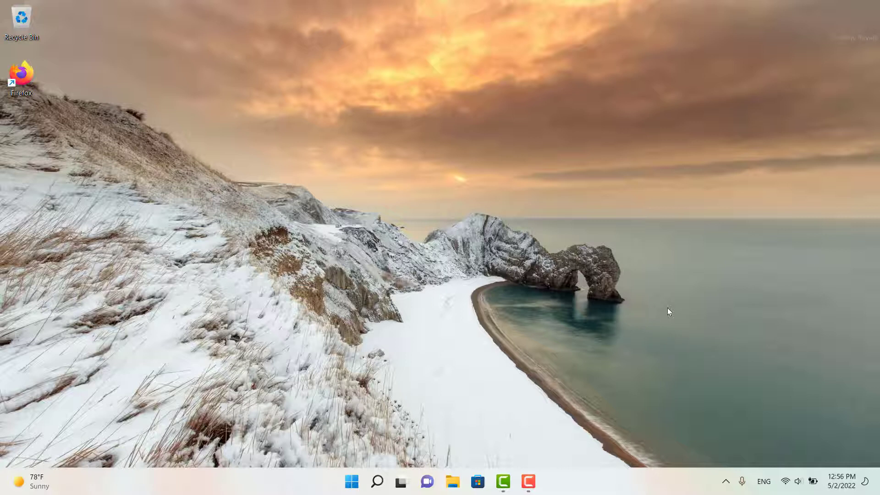
mouse_move(426, 432)
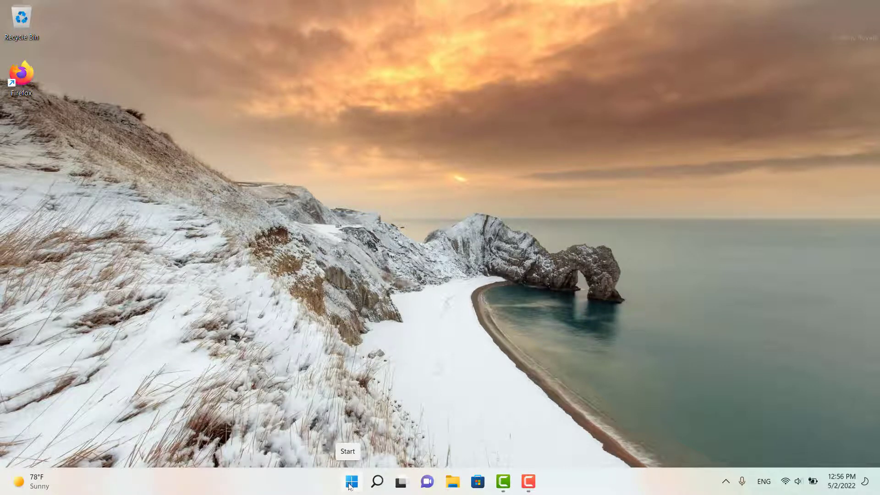
- Launch Control Panel from Start and go to the Hardware and Sound category
click(376, 481)
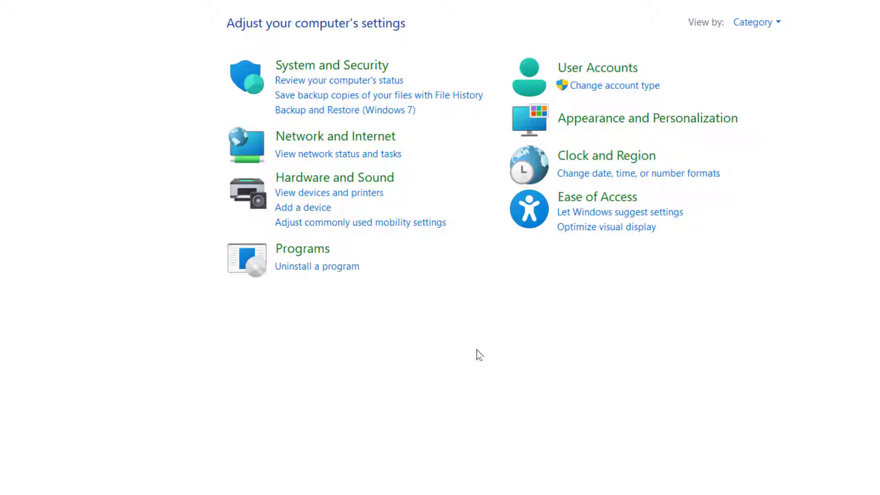
mouse_move(344, 242)
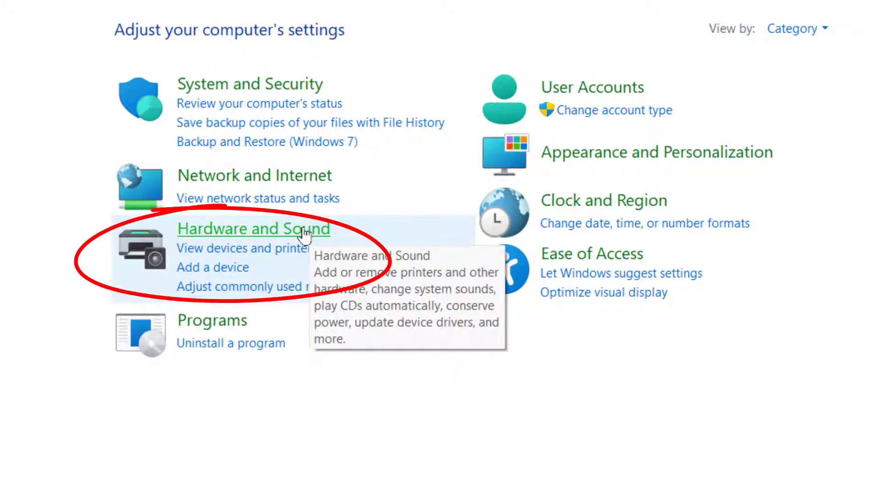
click(253, 229)
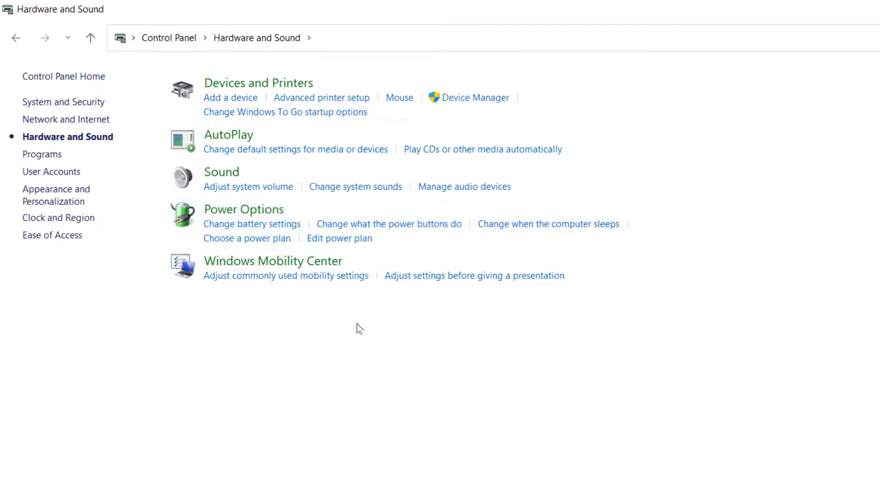
mouse_move(474, 189)
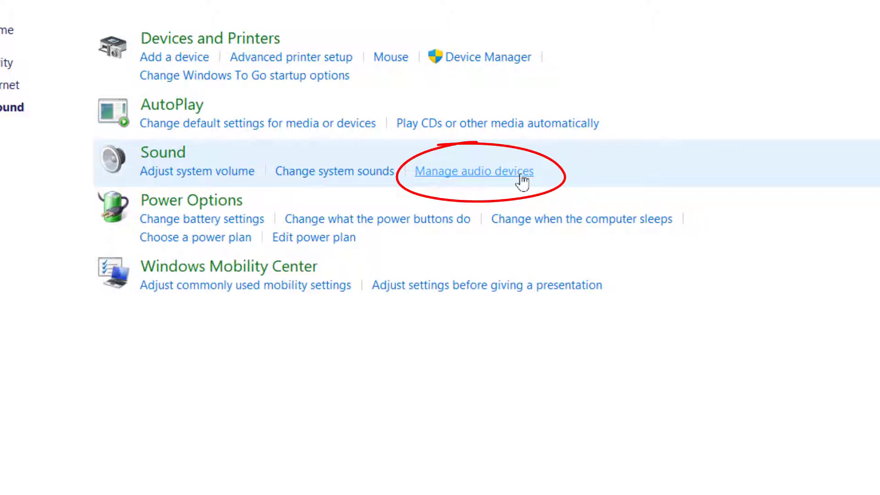
- From Manage audio devices, open Properties for the communications Realtek Speakers
click(473, 171)
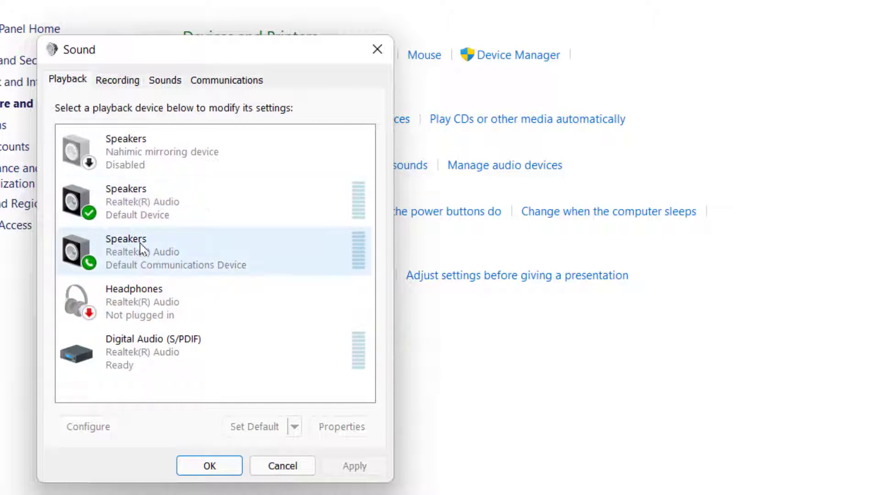
mouse_move(148, 257)
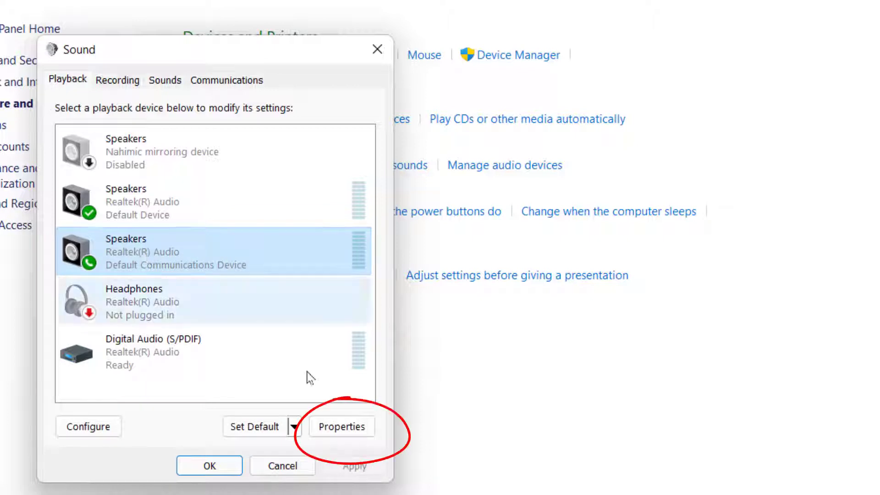
click(341, 425)
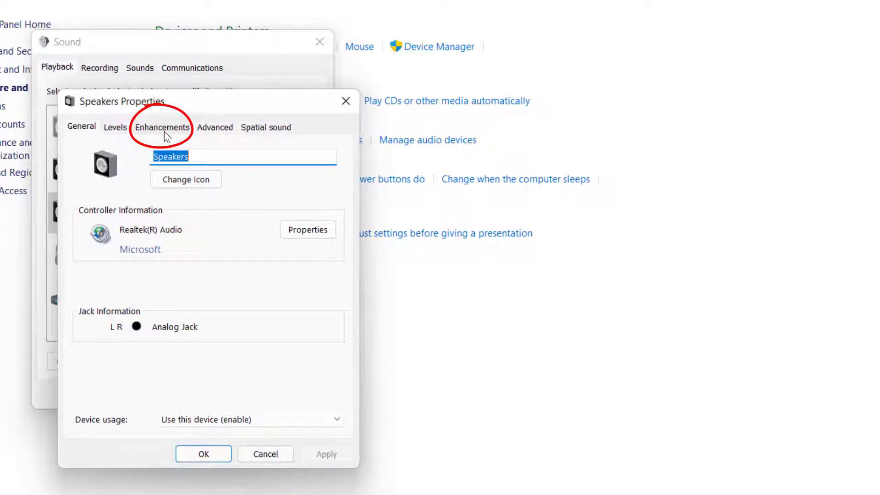
- Clear Disable all enhancements, enable and apply Bass Boost, then close the speakers' properties
click(162, 126)
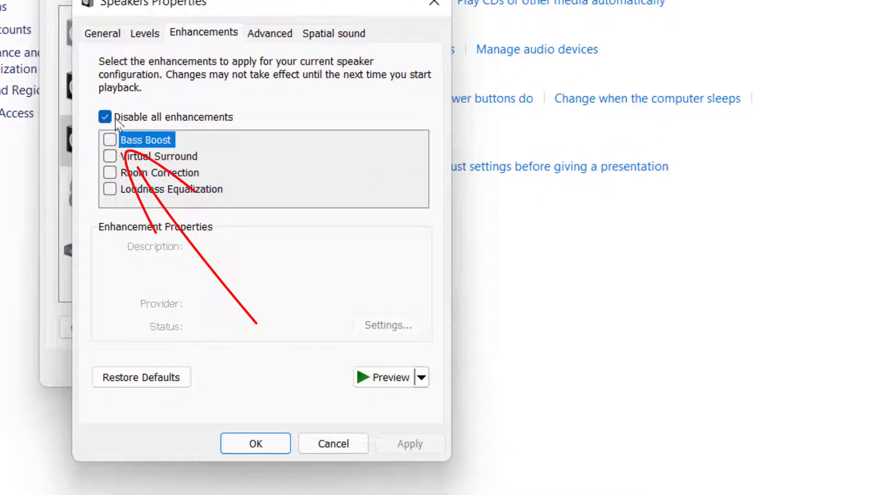
click(105, 117)
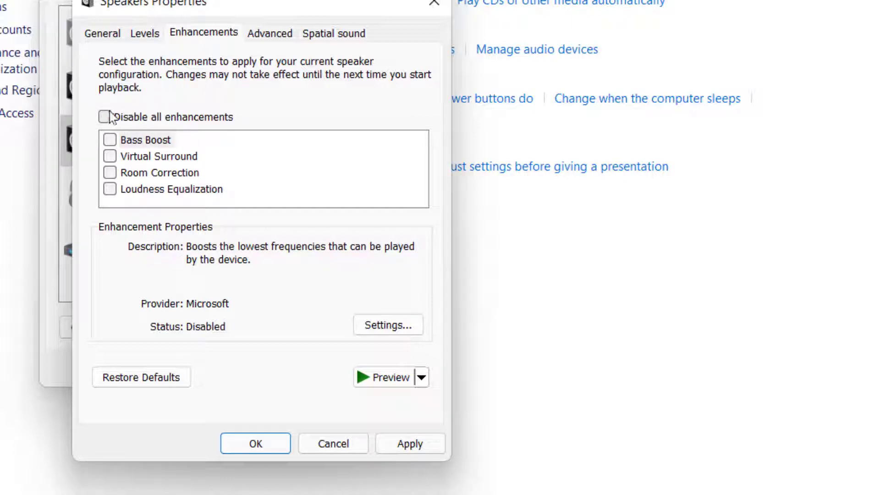
click(105, 117)
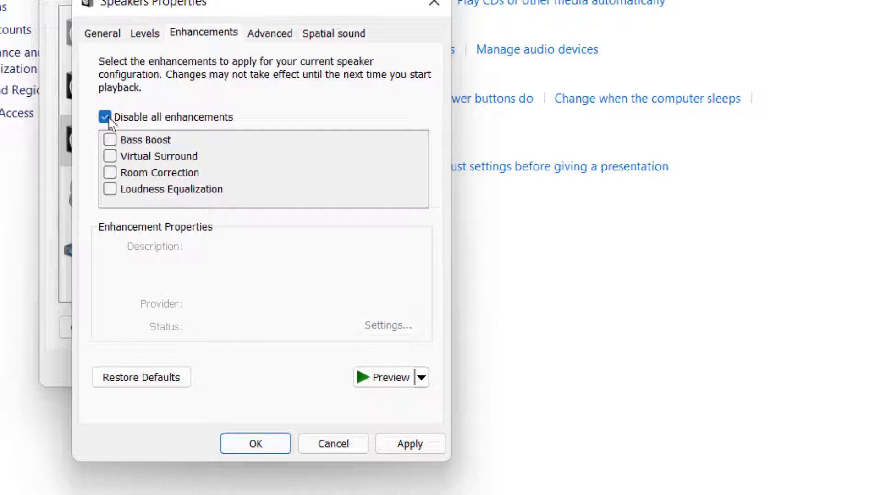
click(109, 117)
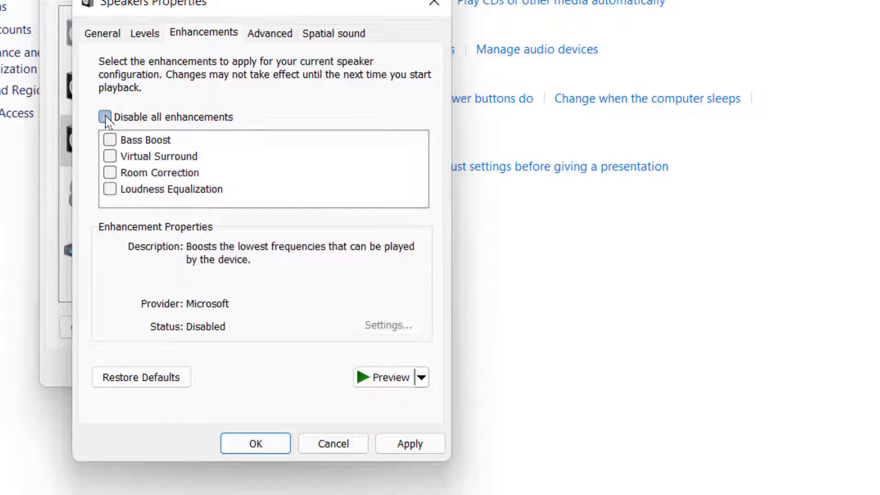
click(104, 116)
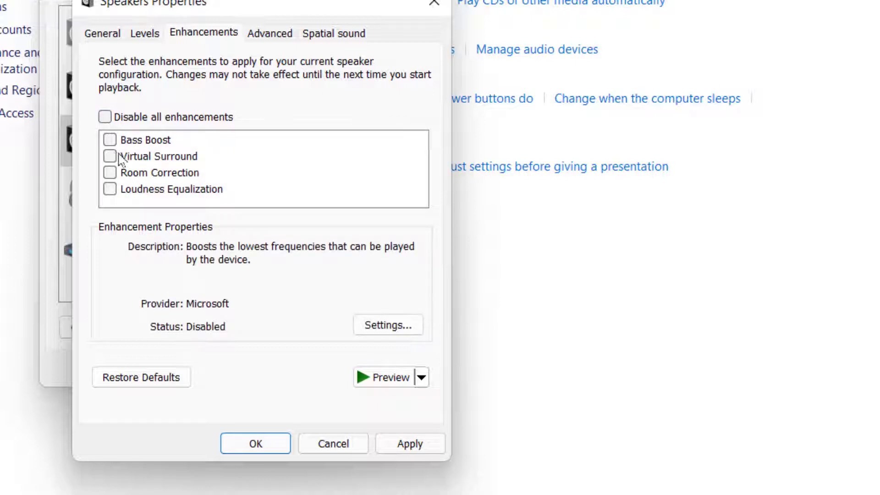
click(110, 139)
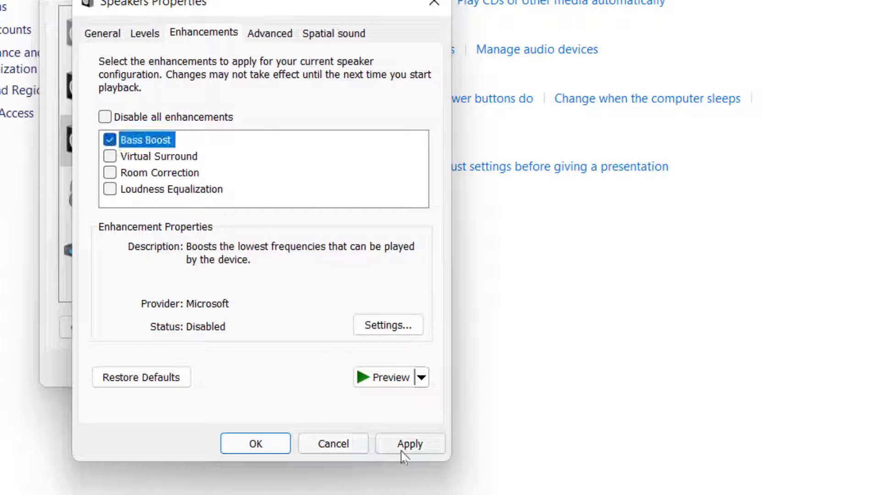
click(410, 443)
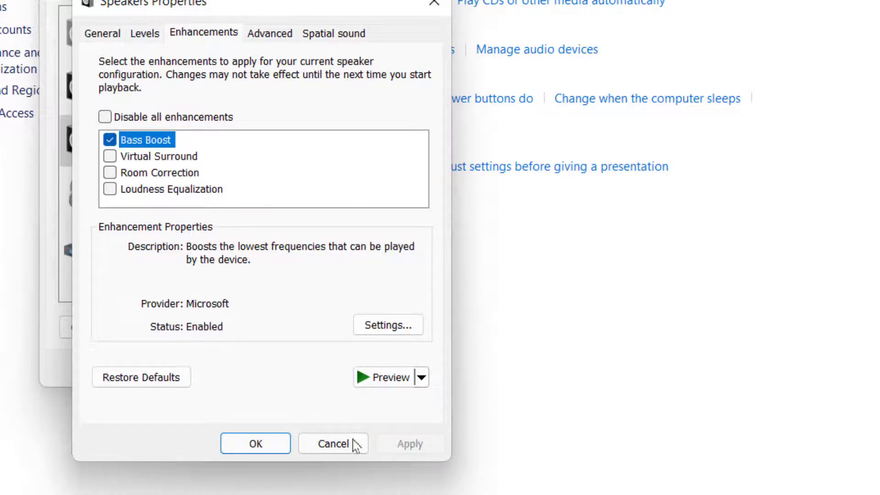
click(332, 444)
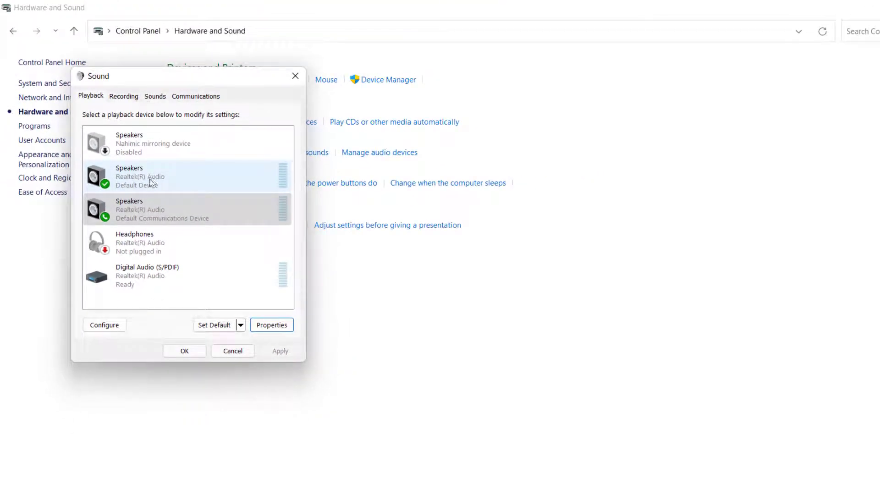
mouse_move(156, 182)
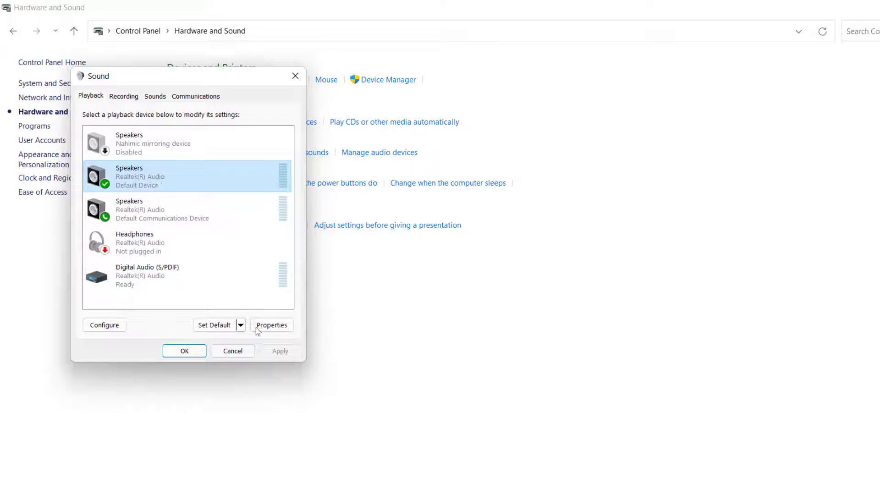
- Enable and apply Bass Boost on the default Realtek Speakers, then close both sound windows
click(272, 325)
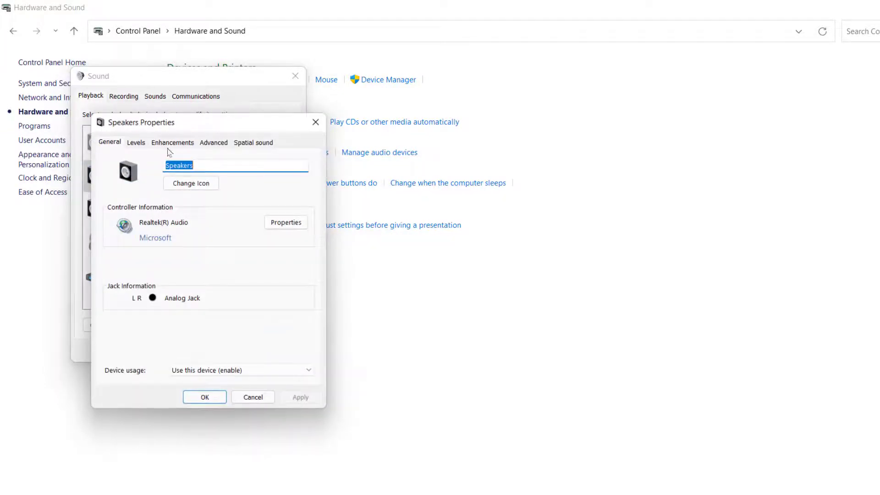
click(173, 142)
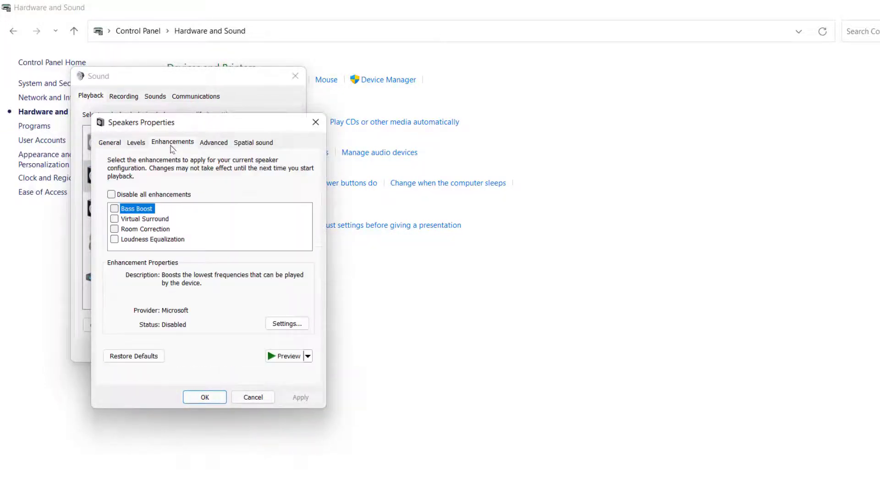
click(114, 208)
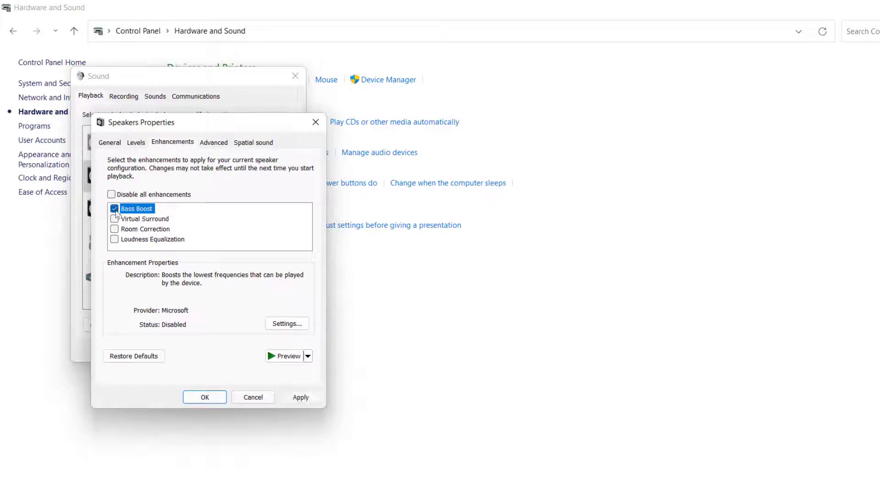
click(300, 397)
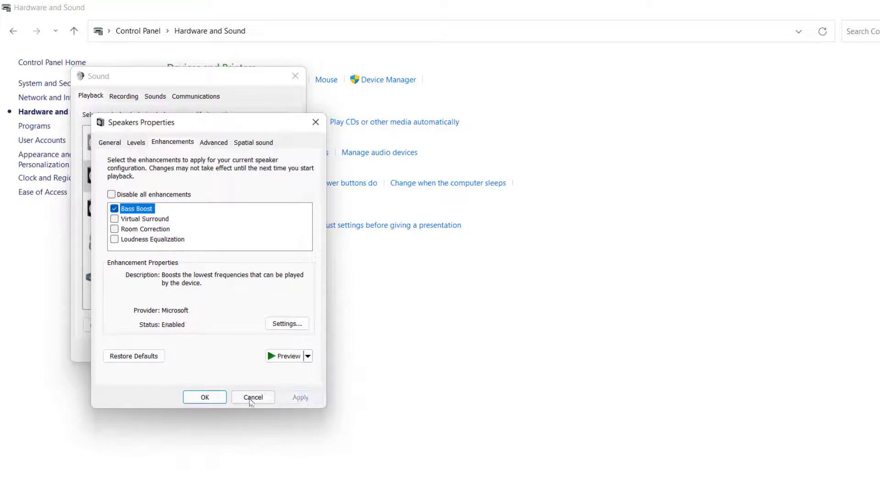
click(253, 397)
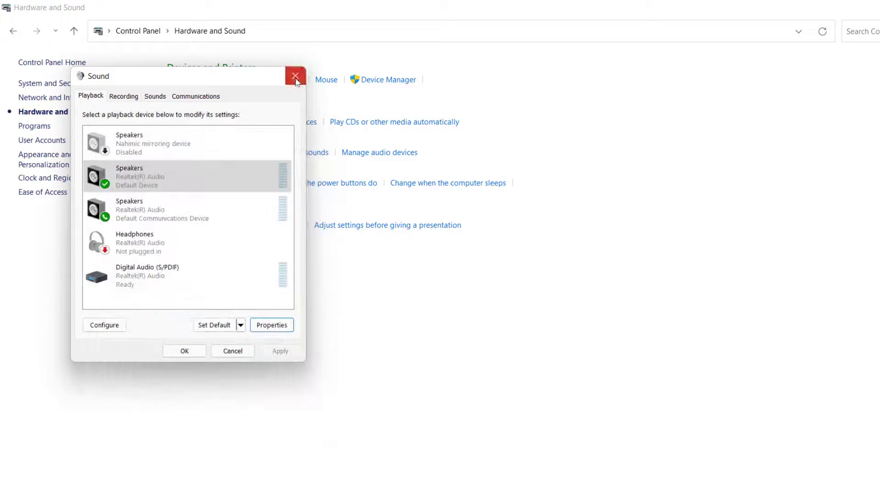
click(296, 76)
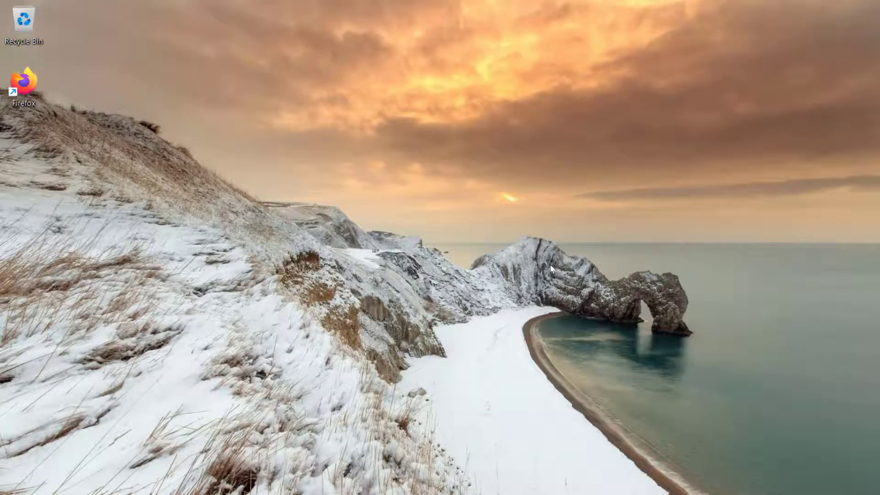